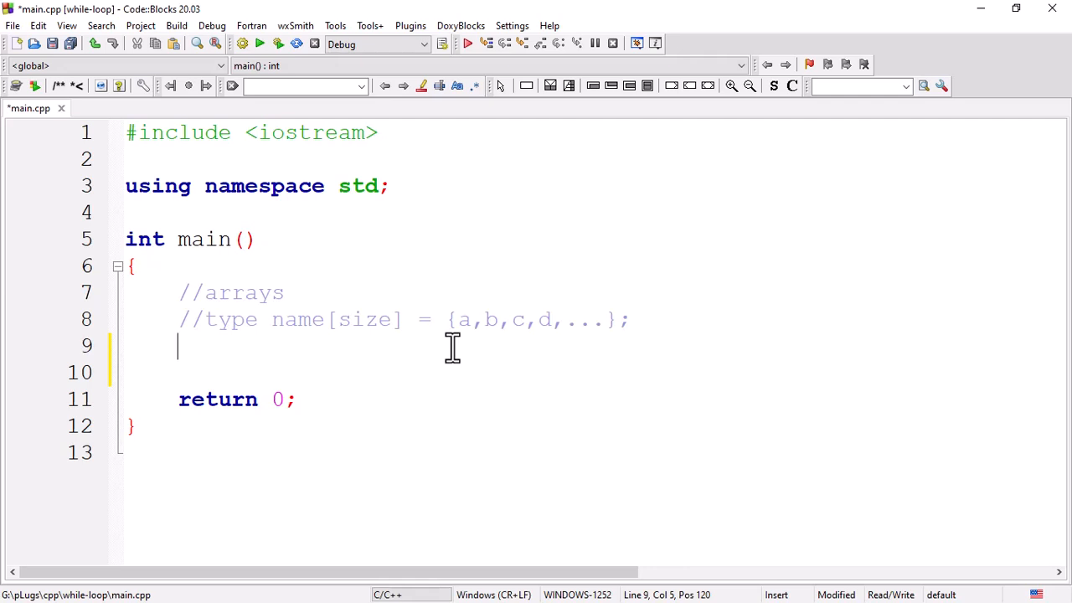
Declare int grade[] = {12,32,54,42,21}; on line 9 and start a new line.
text(int grade[] = {})
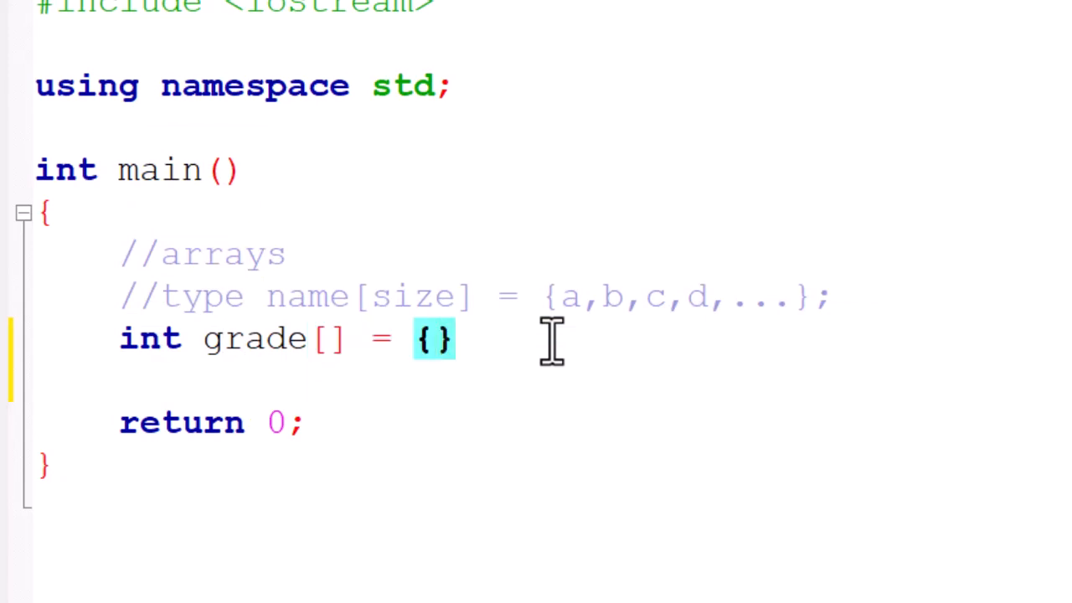
text(12,32,54,42,)
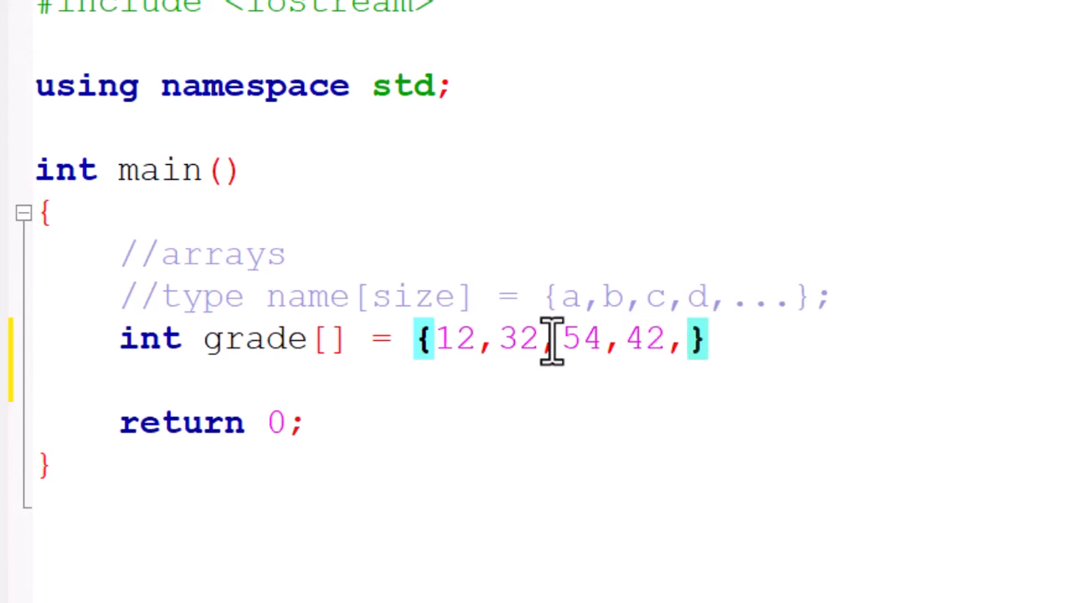
text(21)
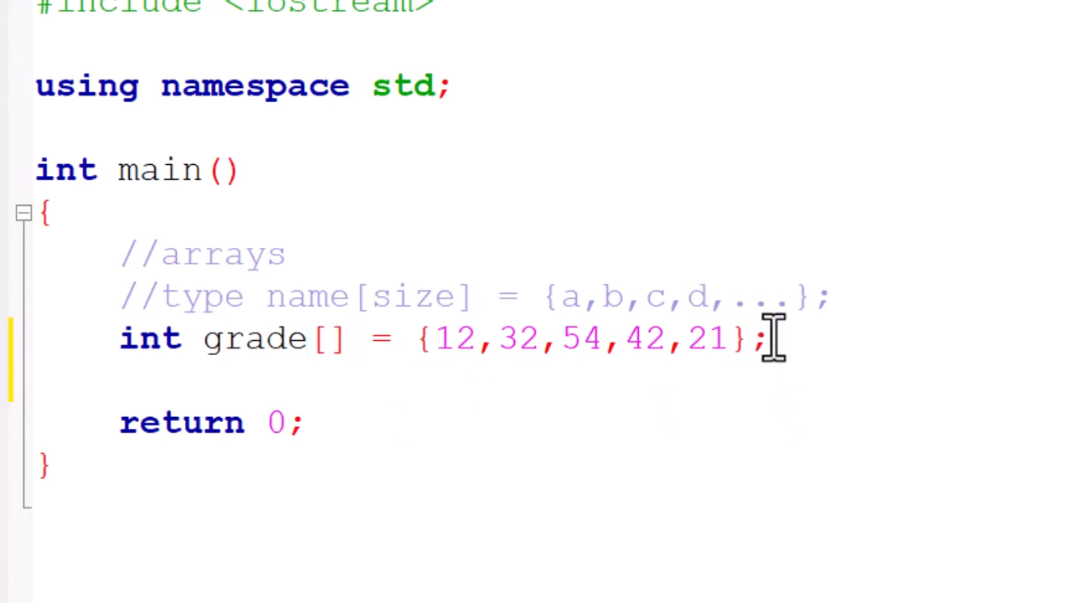
key(Enter)
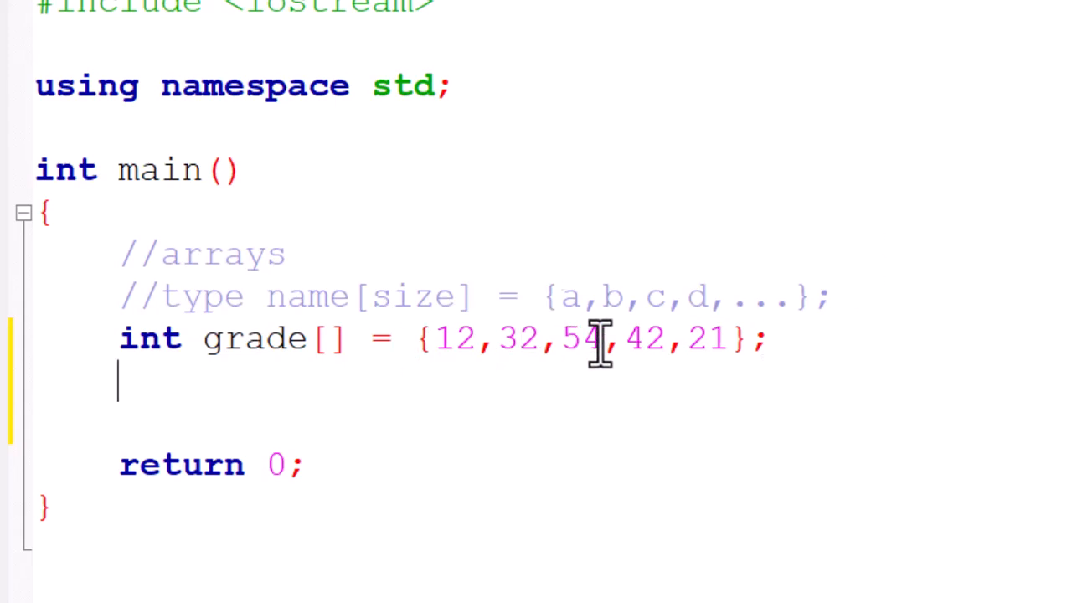
Assign grade[2] = 71; and print it with cout << grade[2];.
double_click(578, 339)
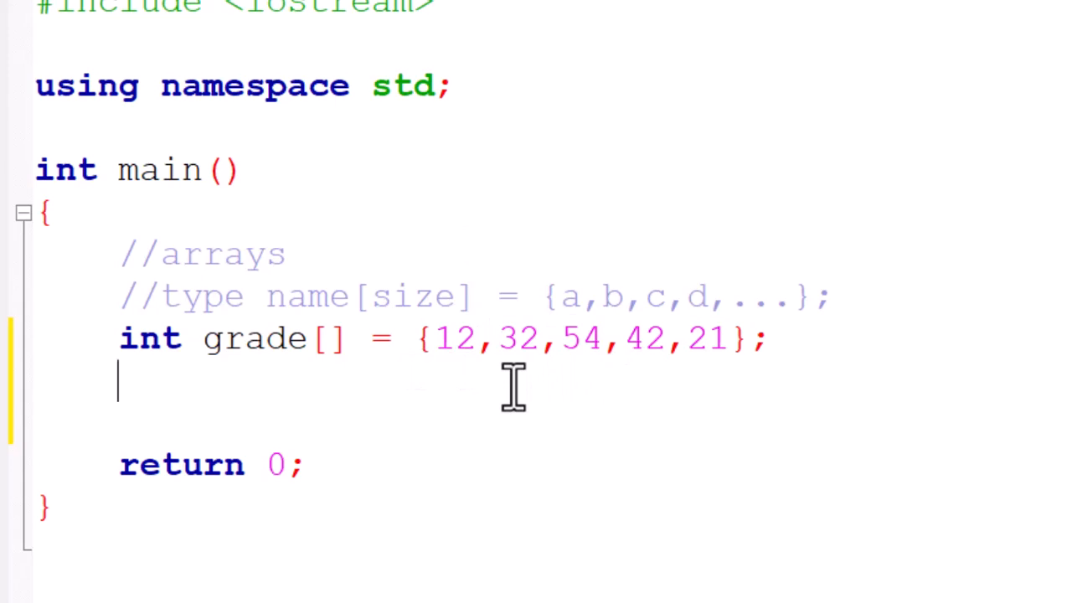
text(grade[])
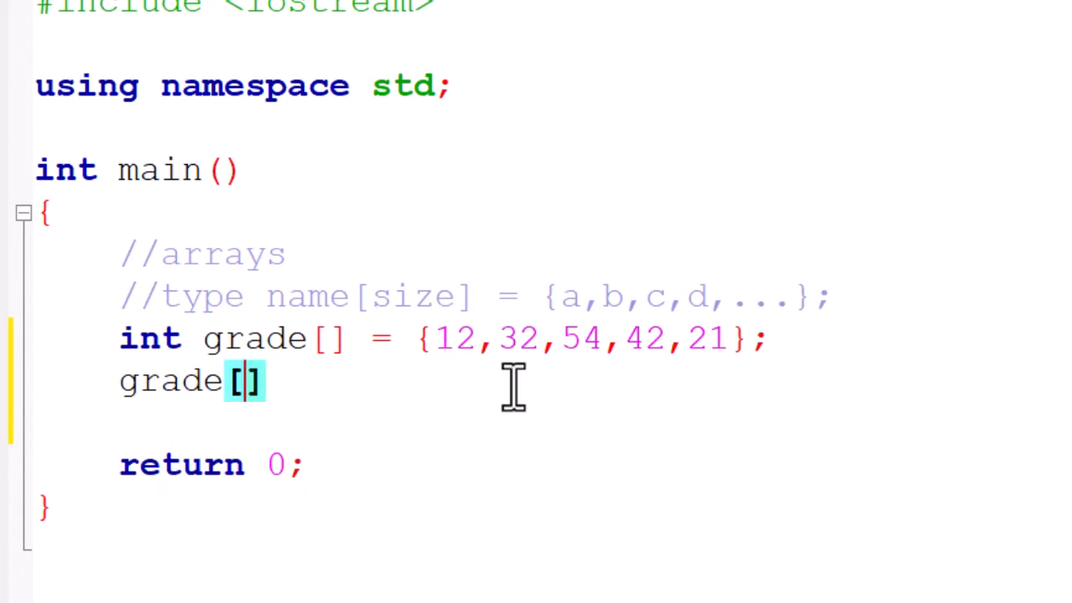
mouse_move(449, 352)
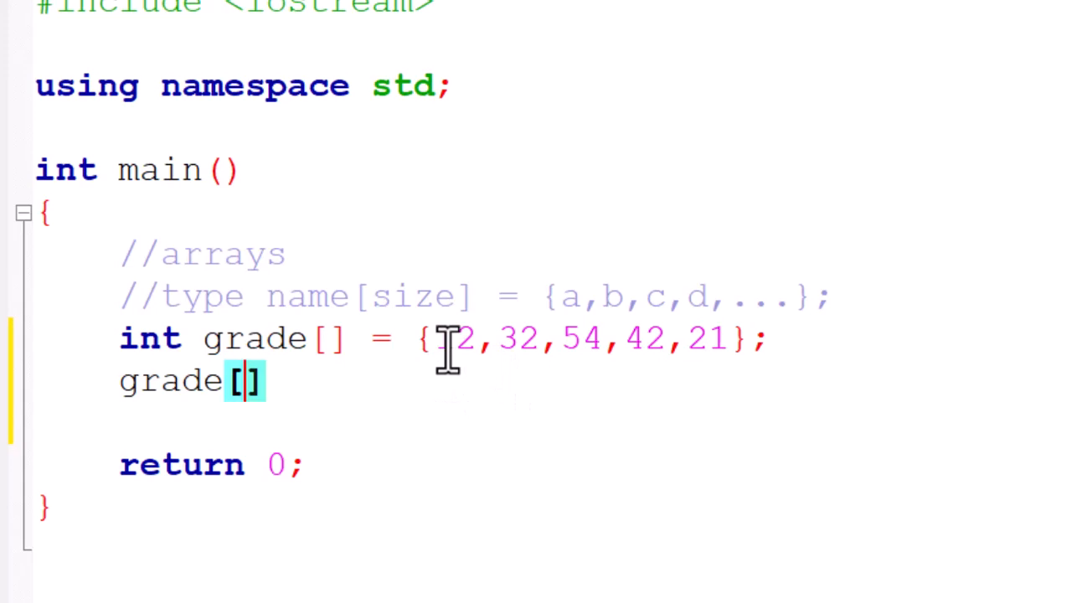
text(2] = 71;)
text(cout <<)
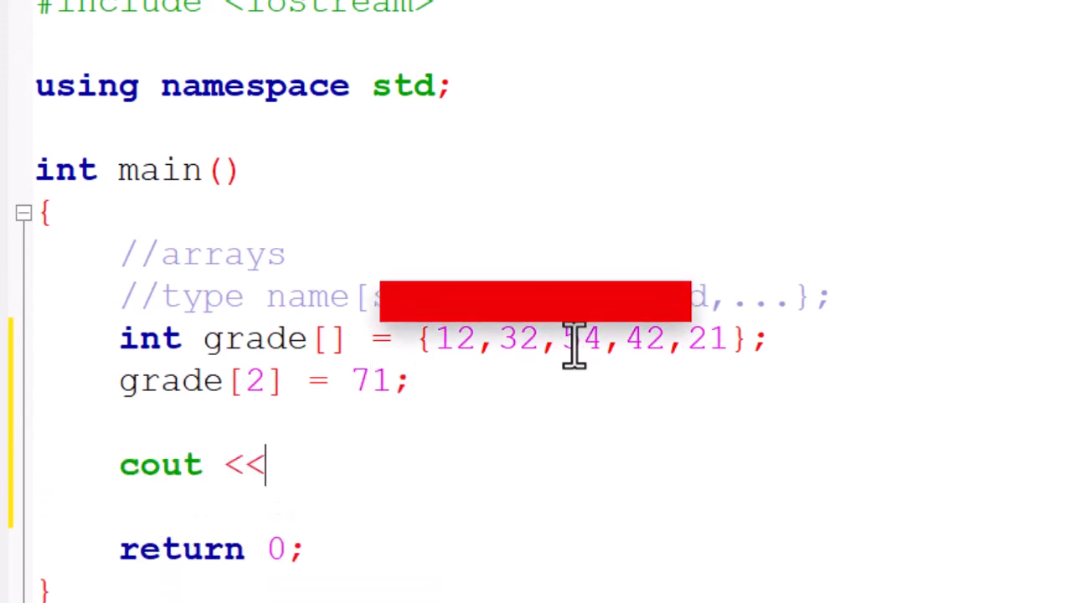
text(grade[2];)
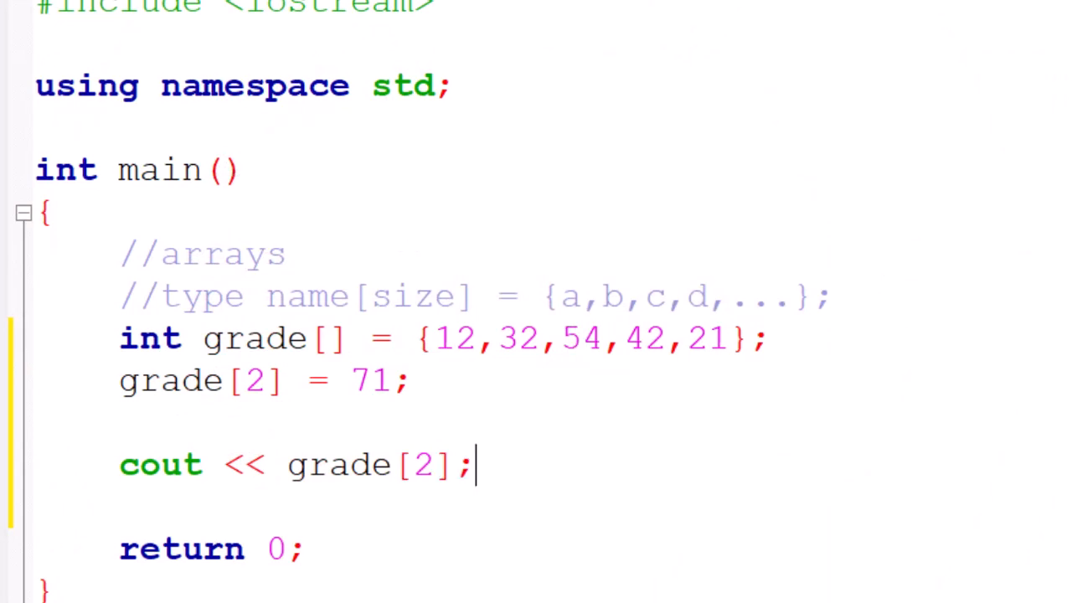
Delete the grade declaration, assignment and cout lines from main.
key(F9)
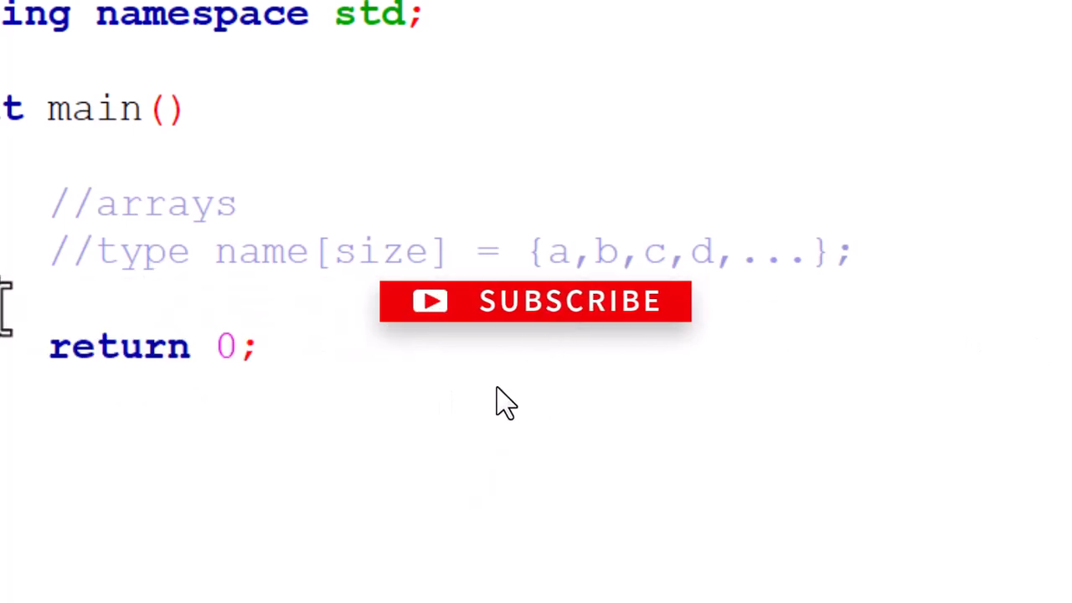
Type int matrix[][]; on a new line above return 0.
text(int)
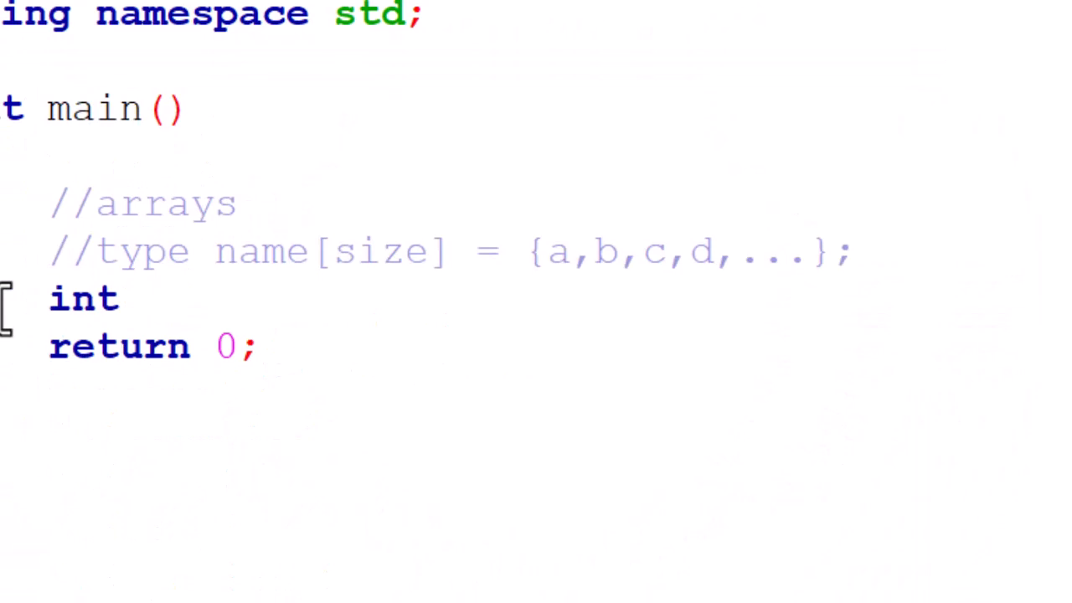
text(matr)
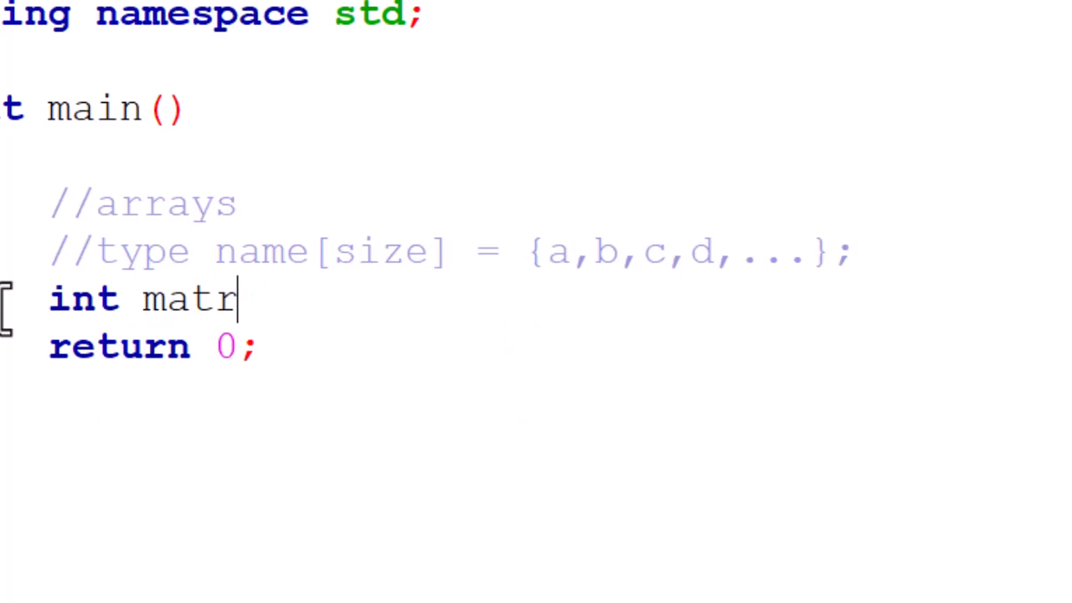
text(ix)
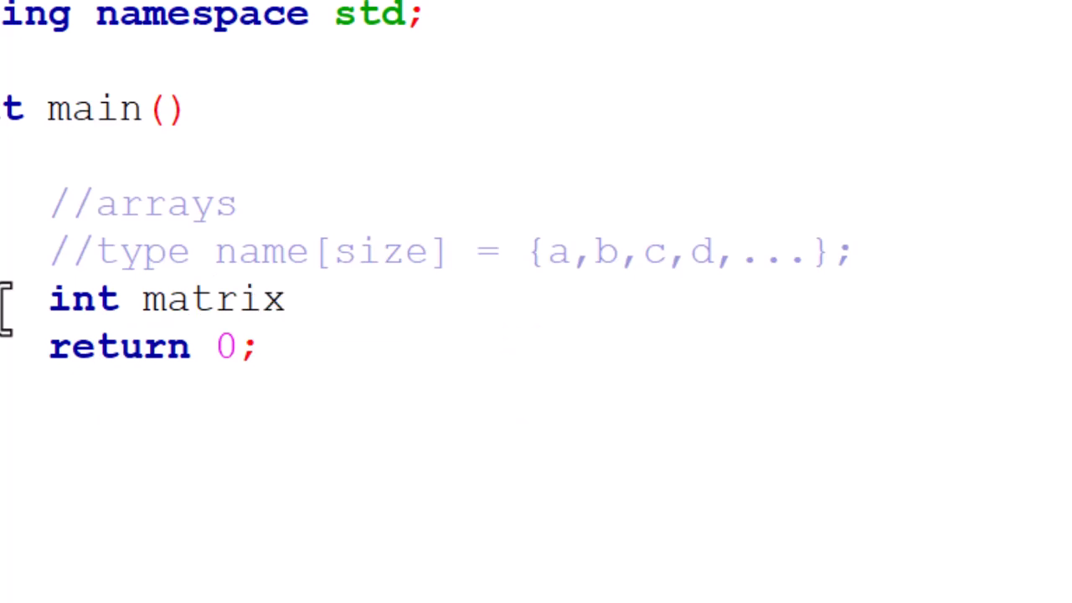
text([])
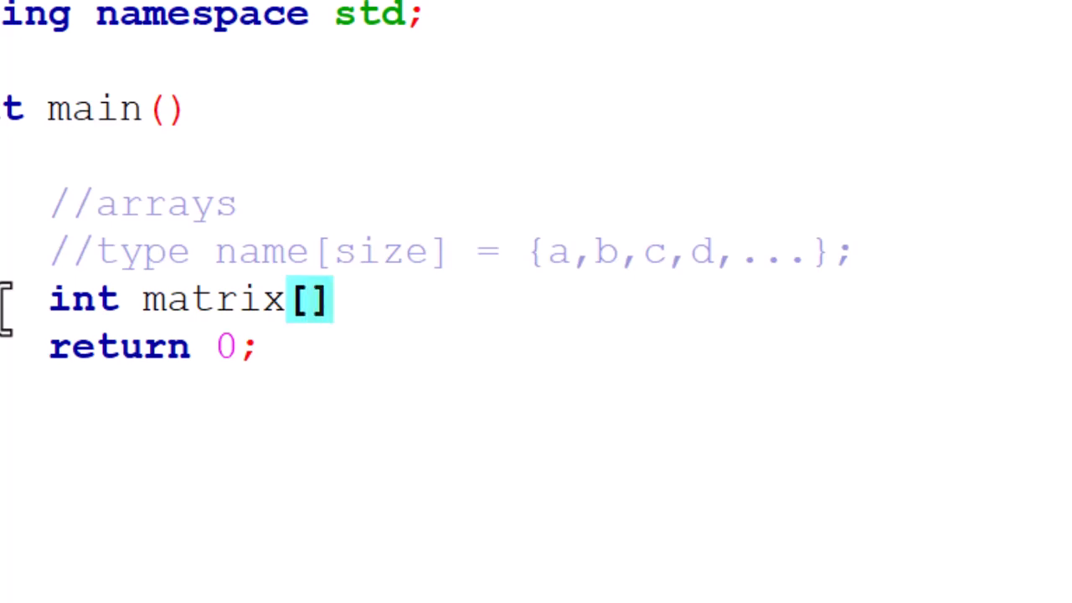
text([];)
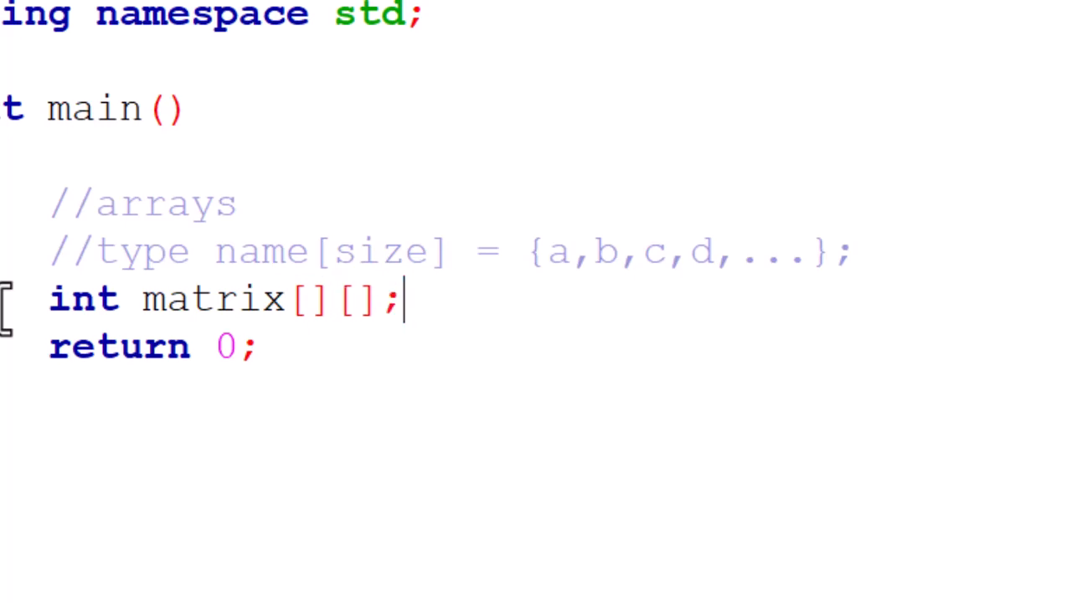
mouse_move(427, 327)
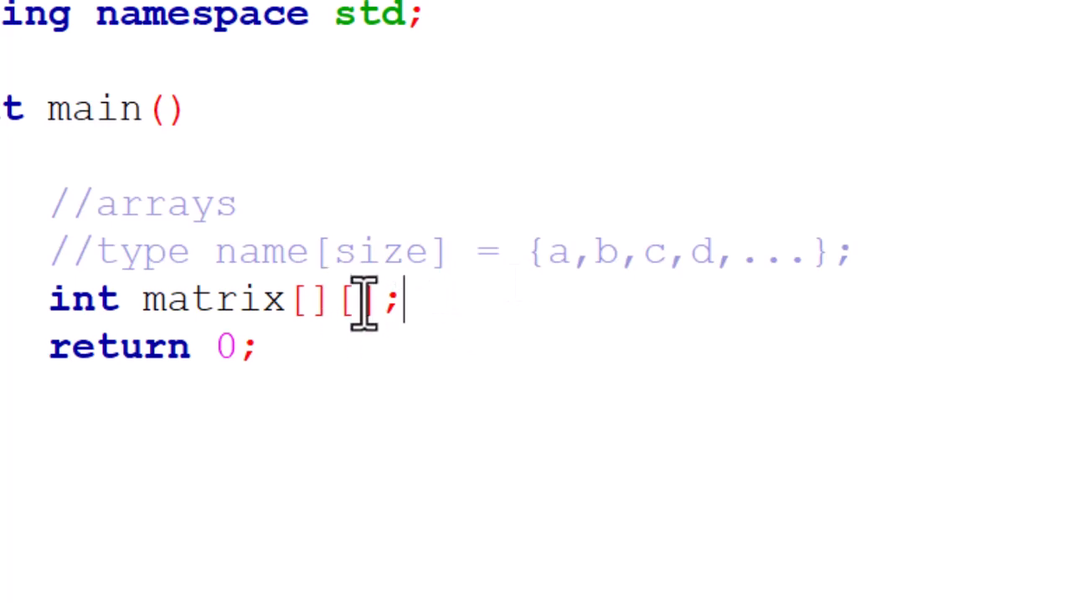
Complete the declaration as int matrix[][3] = {{2,4,6},{1,3,5},{5,6,8}};.
text(3] = {{2,4,6},{1,3,5},{5,6,8}})
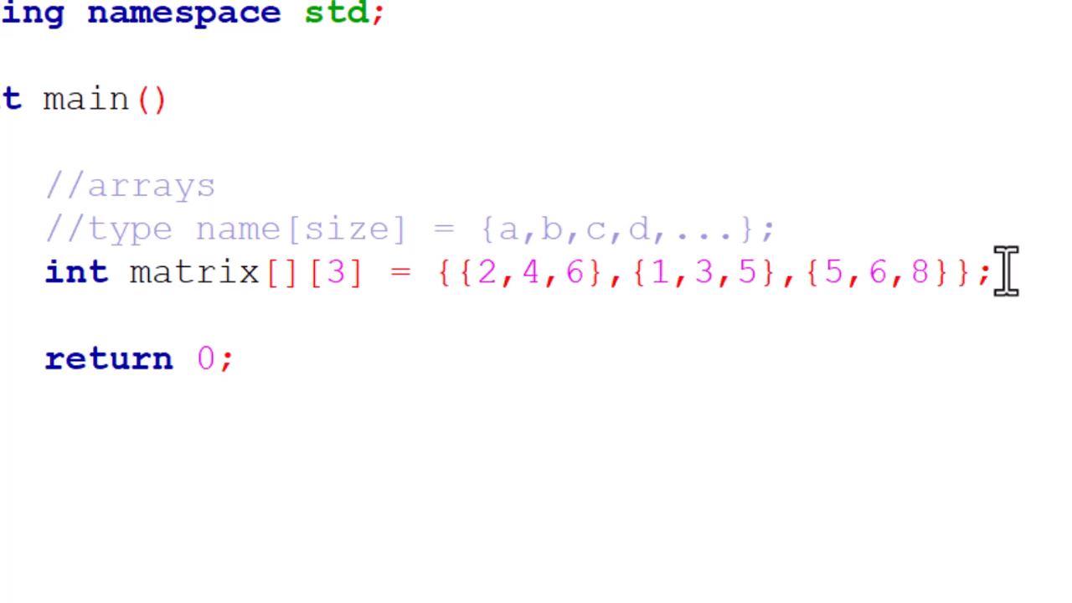
Write the outer loop for(int i = 0; i < 3; i++){ below the matrix declaration.
text(for(int i = 0; i < 3))
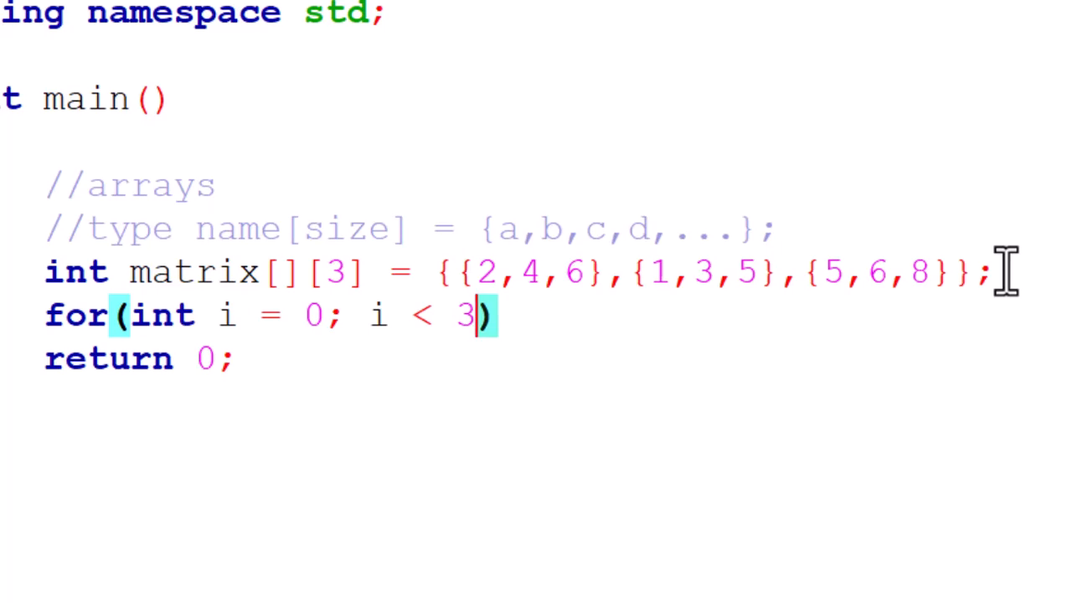
text(; i++){)
text(for()
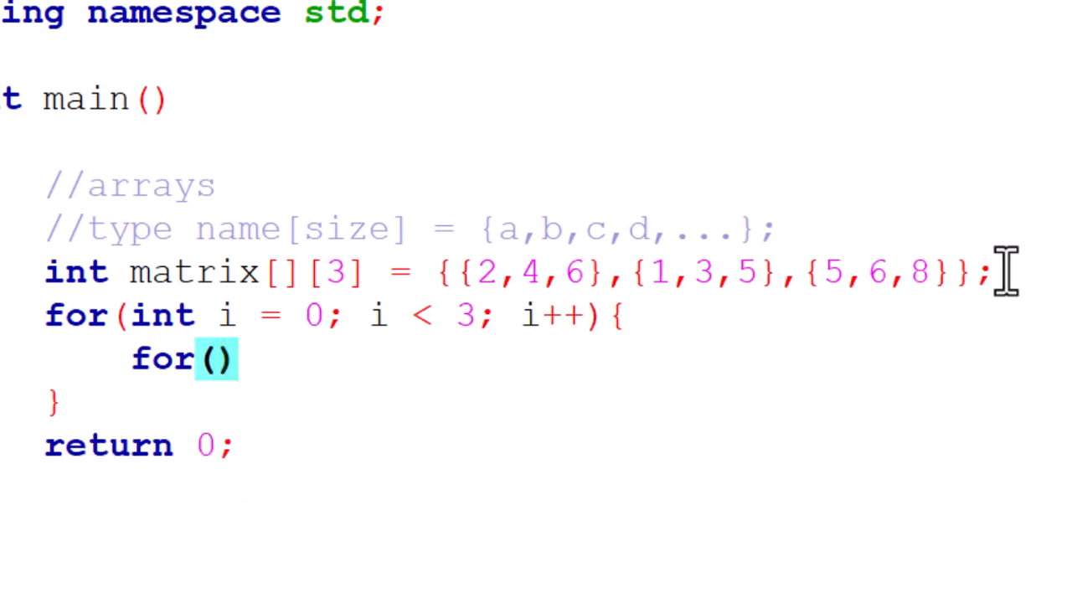
Fill the inner loop header with int j = 0; j < 3; j++.
text(int j)
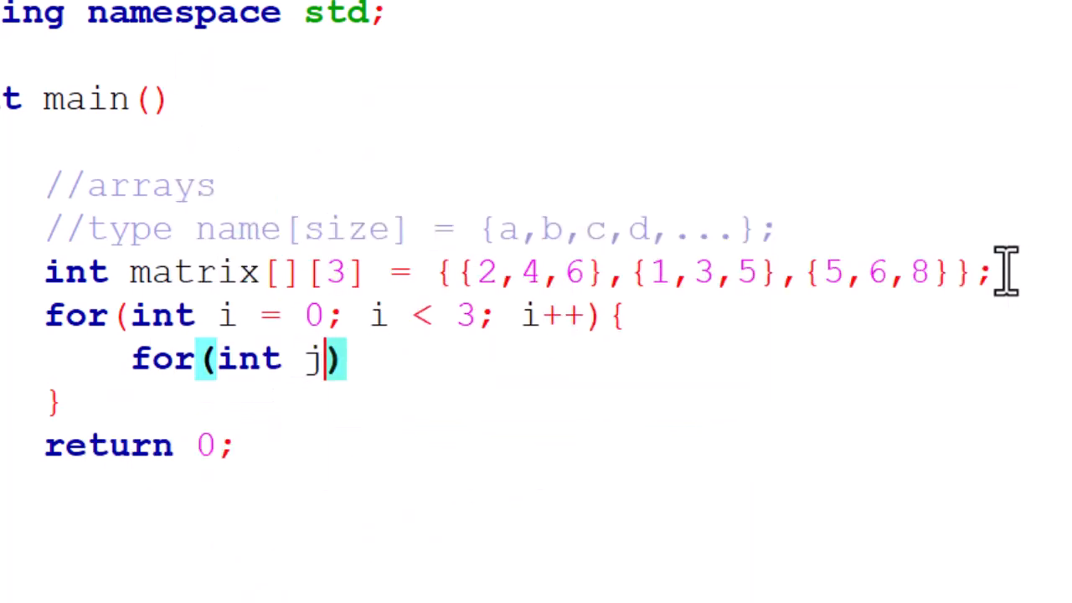
text(= 0; j)
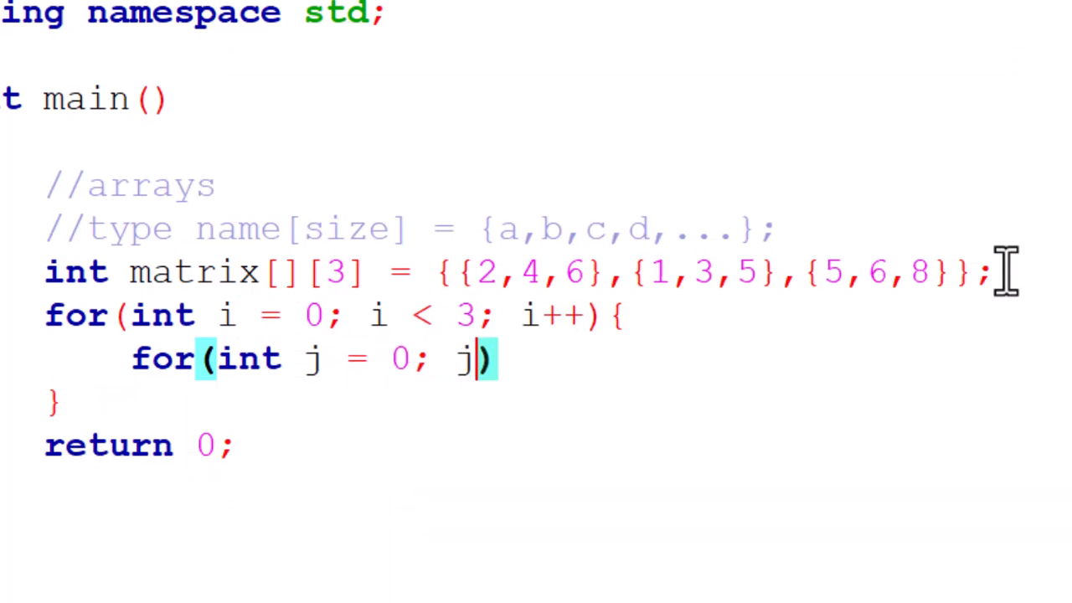
text(<)
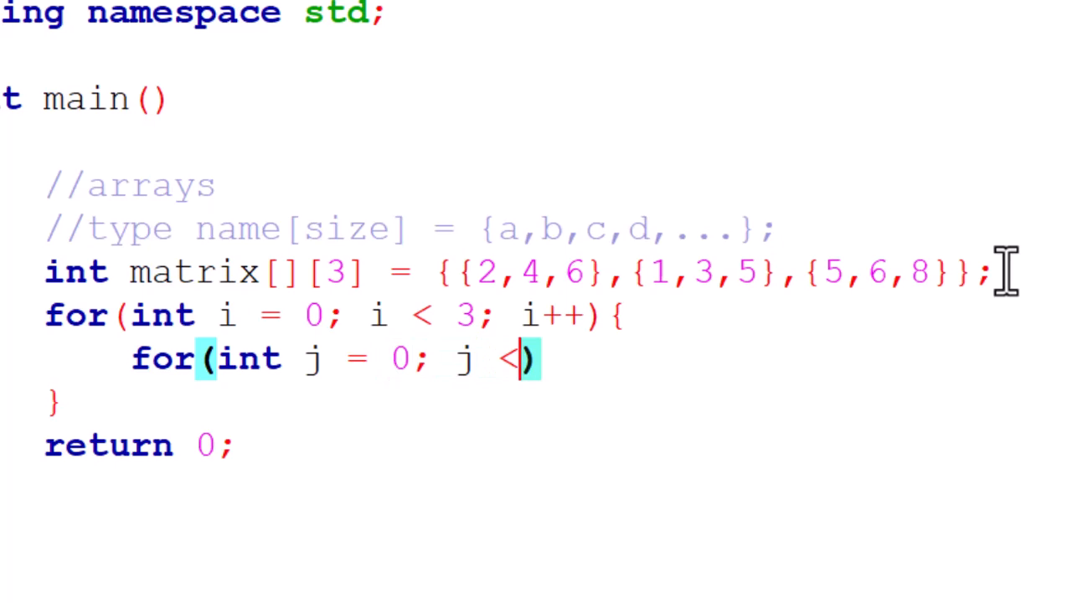
text(3; j++)
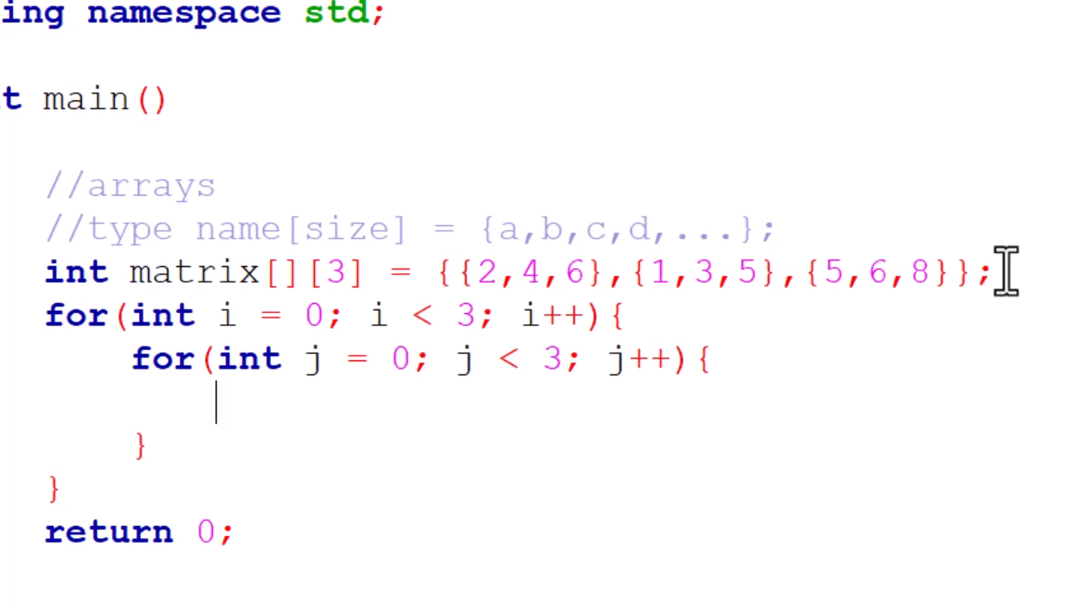
Print cout << matrix[i][j] with a tab in the inner body, plus a newline per row.
text(cout << m)
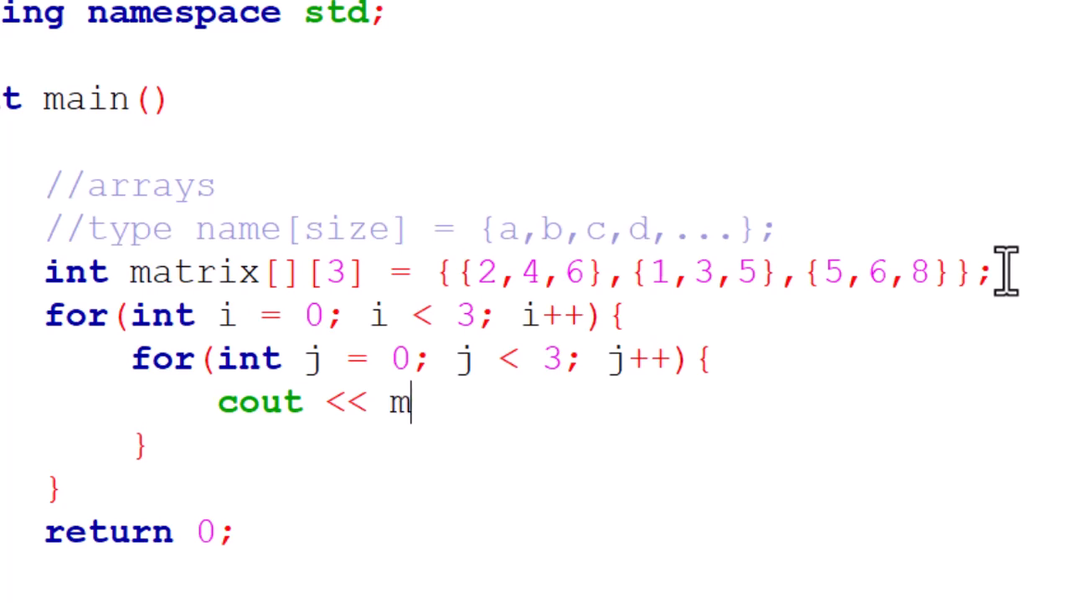
text(atrix[i][j] <<)
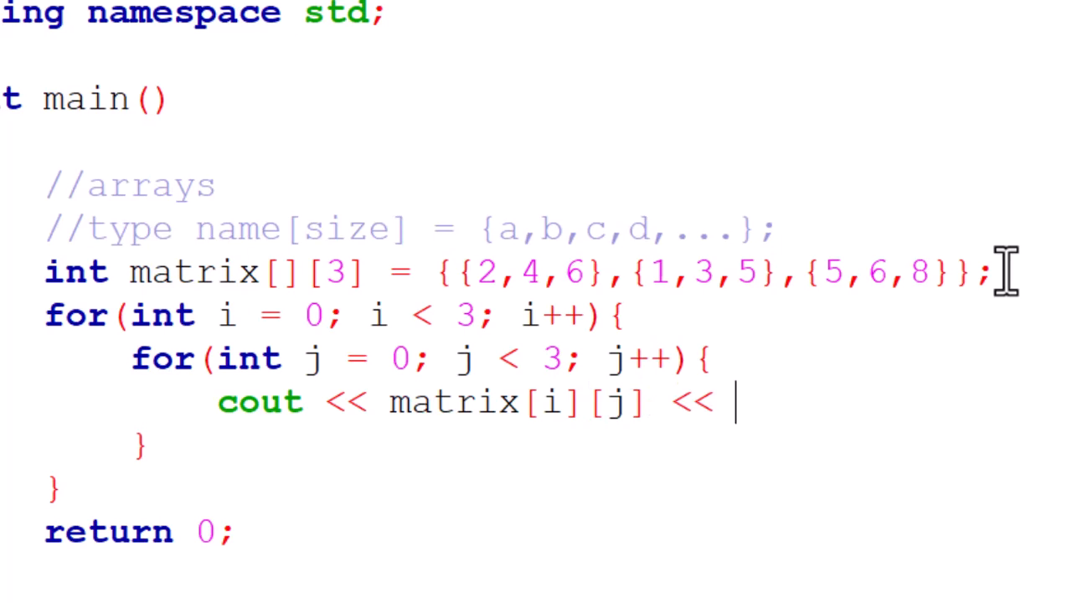
text("")
text(cout << "\n)
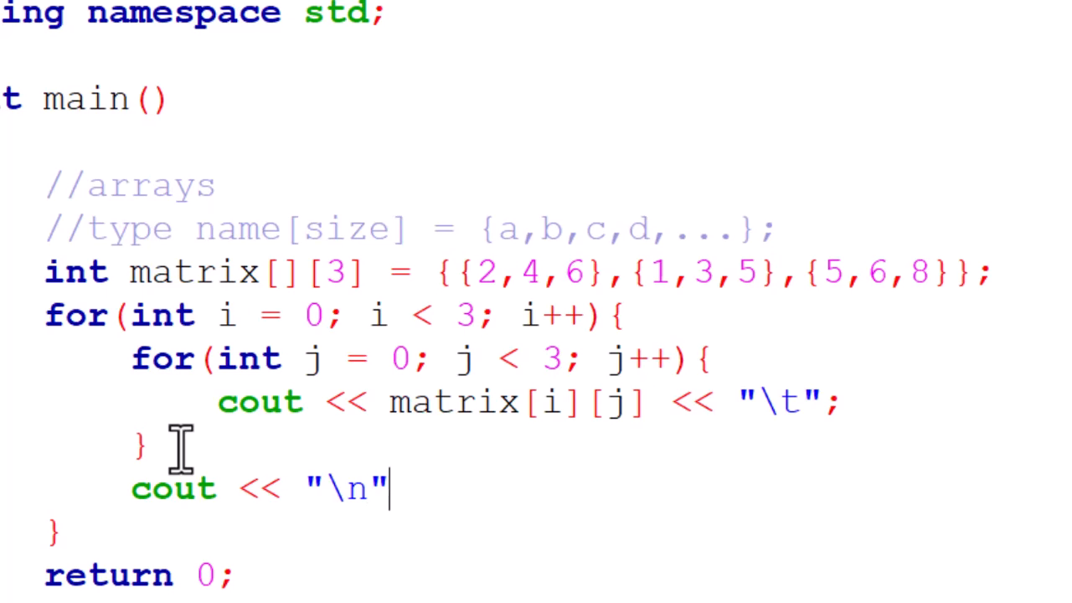
text(;)
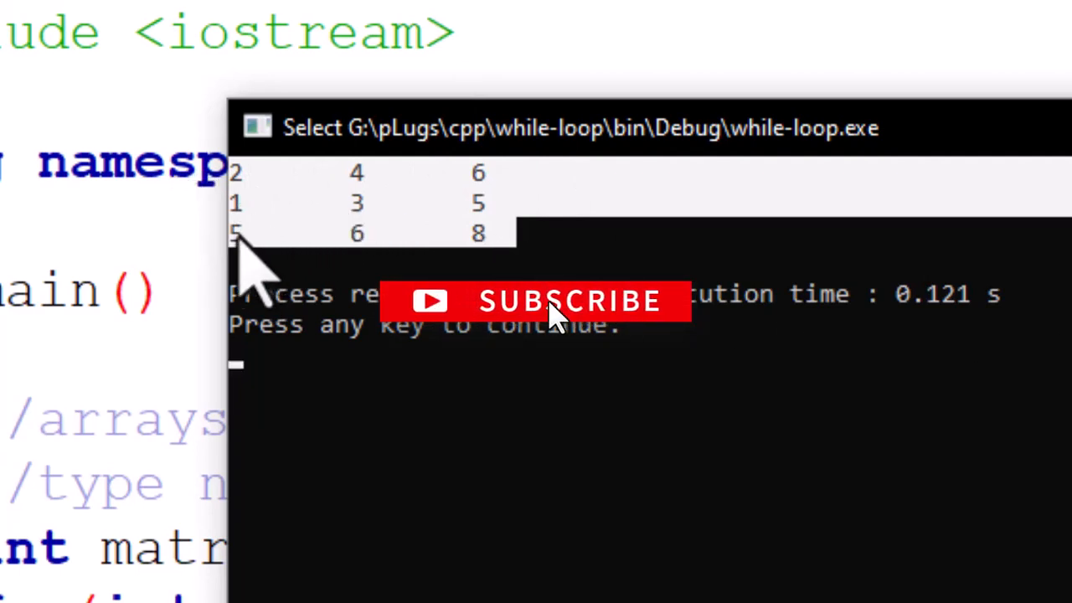
mouse_move(645, 482)
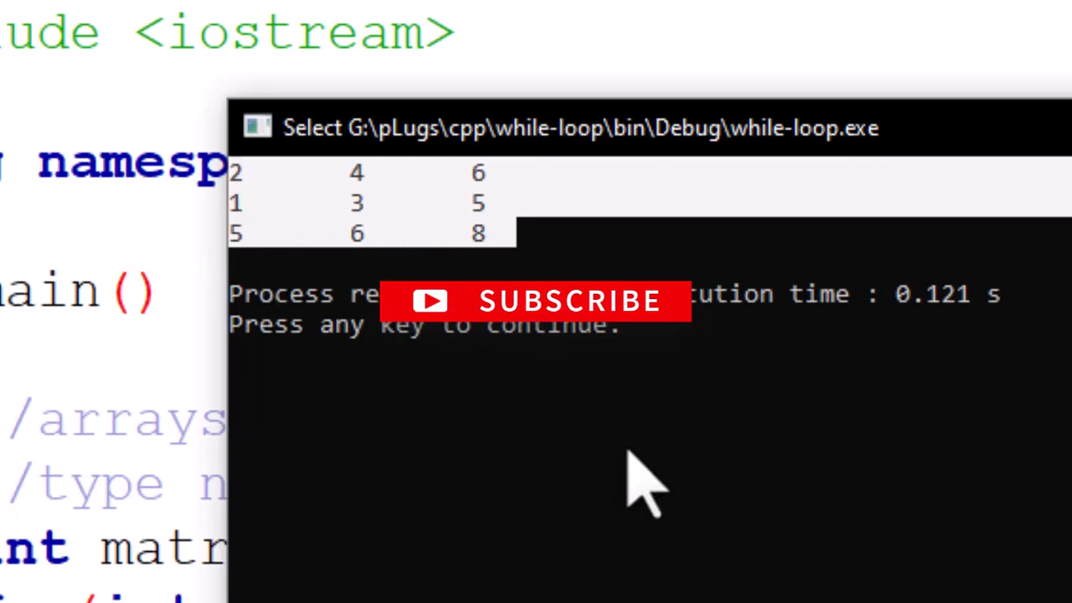